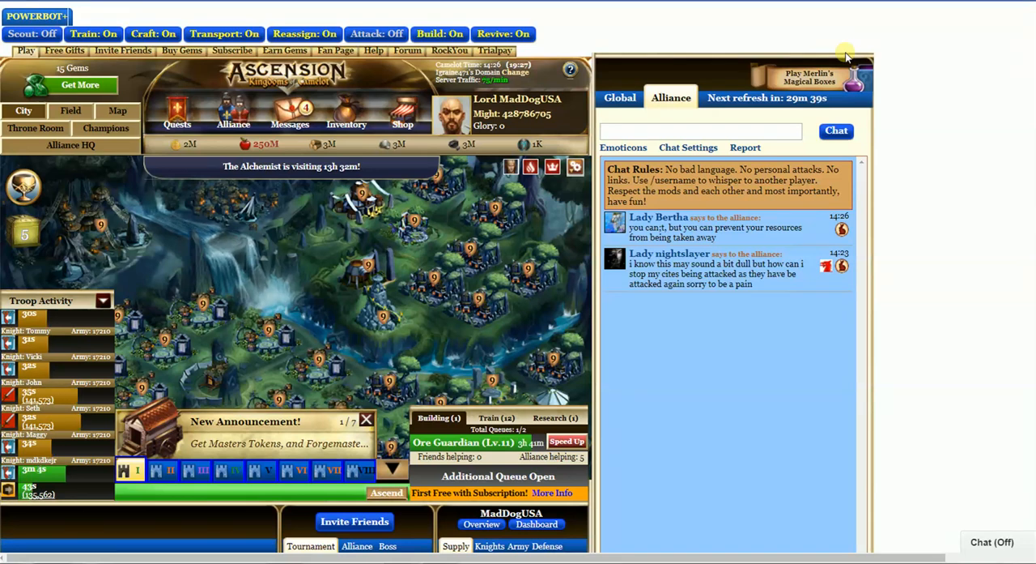
mouse_move(645, 17)
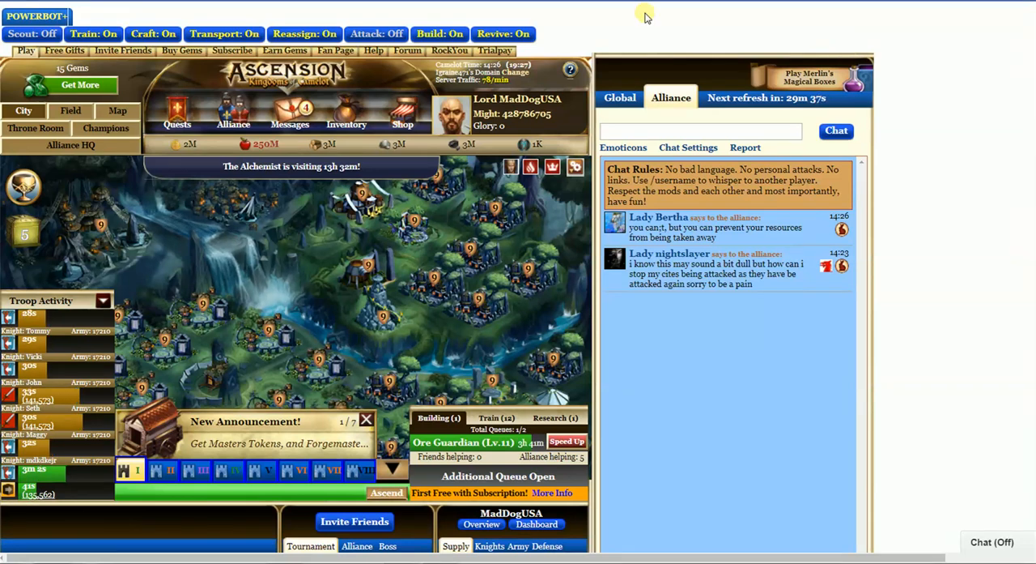
Step: Show the Settings configuration panel and collapse the Game Features section
click(42, 18)
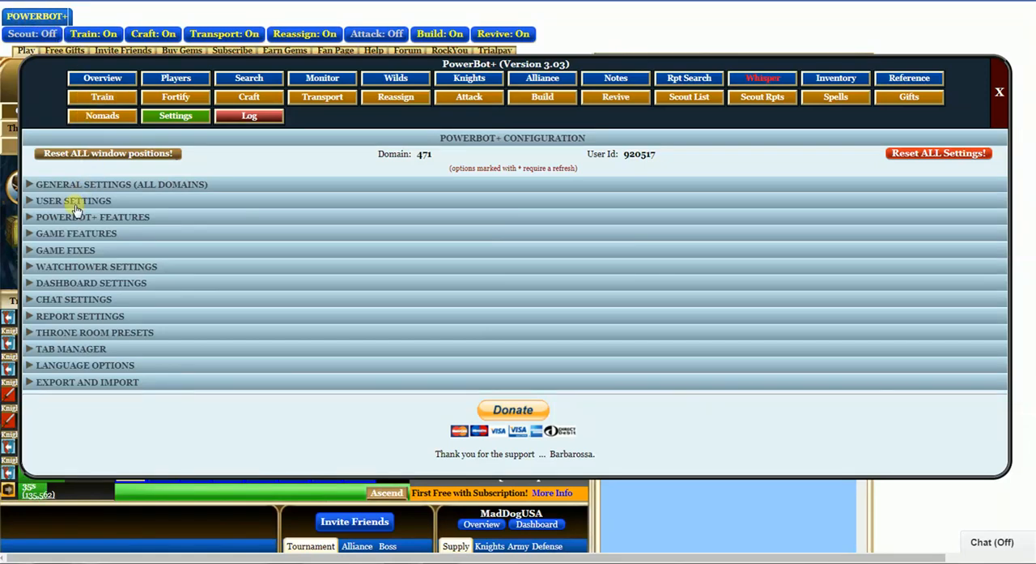
mouse_move(63, 233)
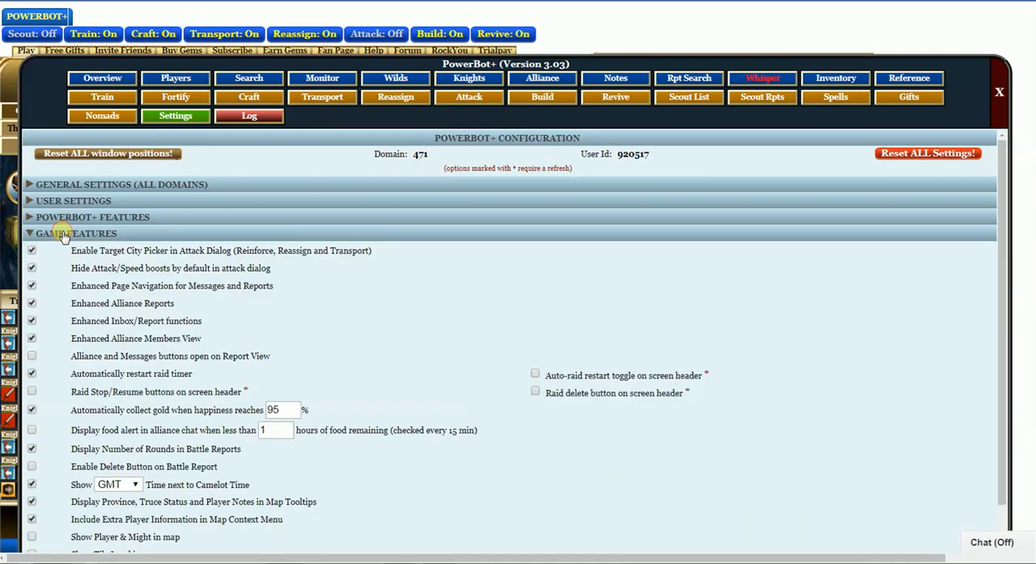
click(78, 233)
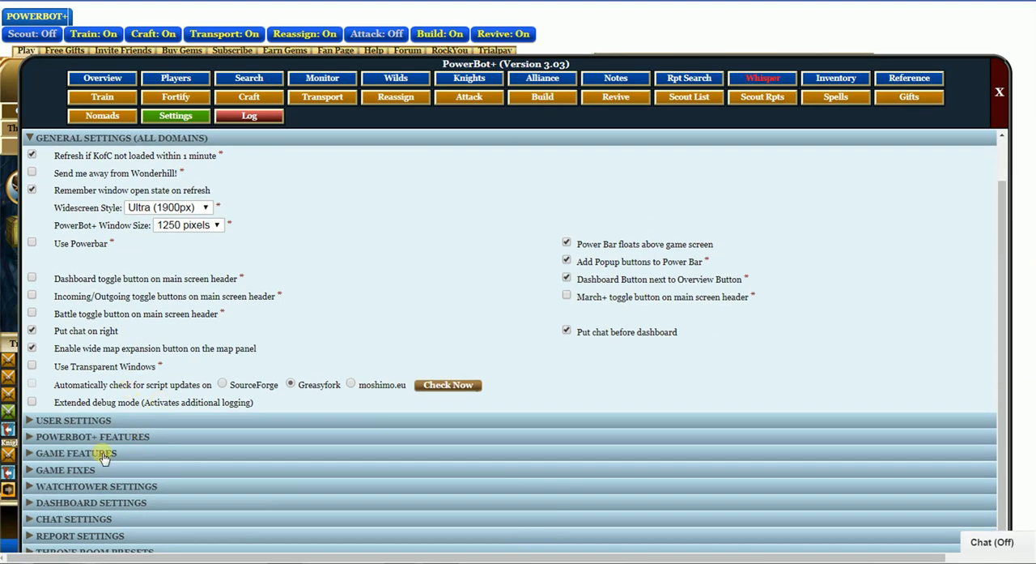
Step: Expand Game Features and edit the gold-collection happiness threshold to 95
click(78, 454)
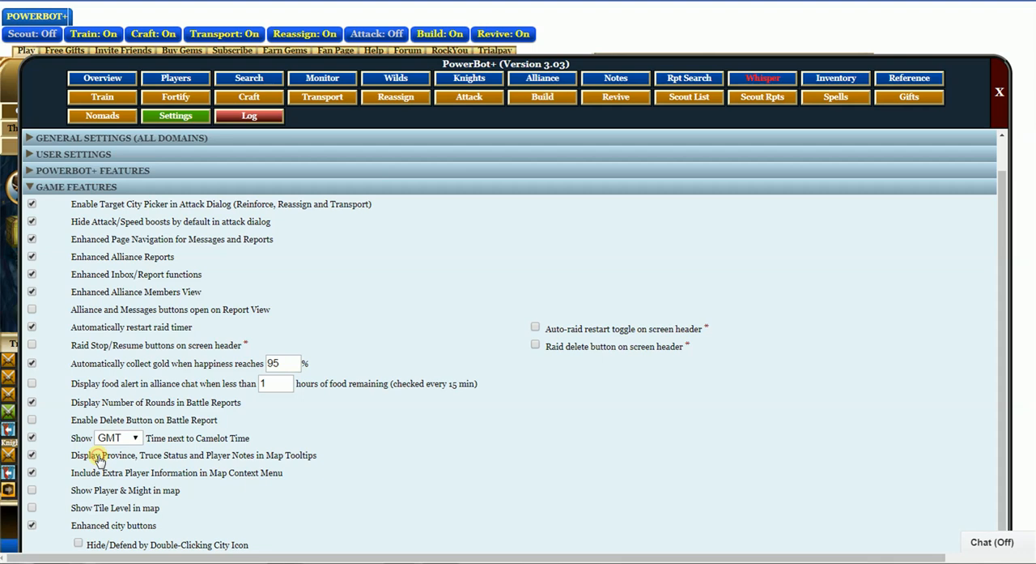
mouse_move(178, 353)
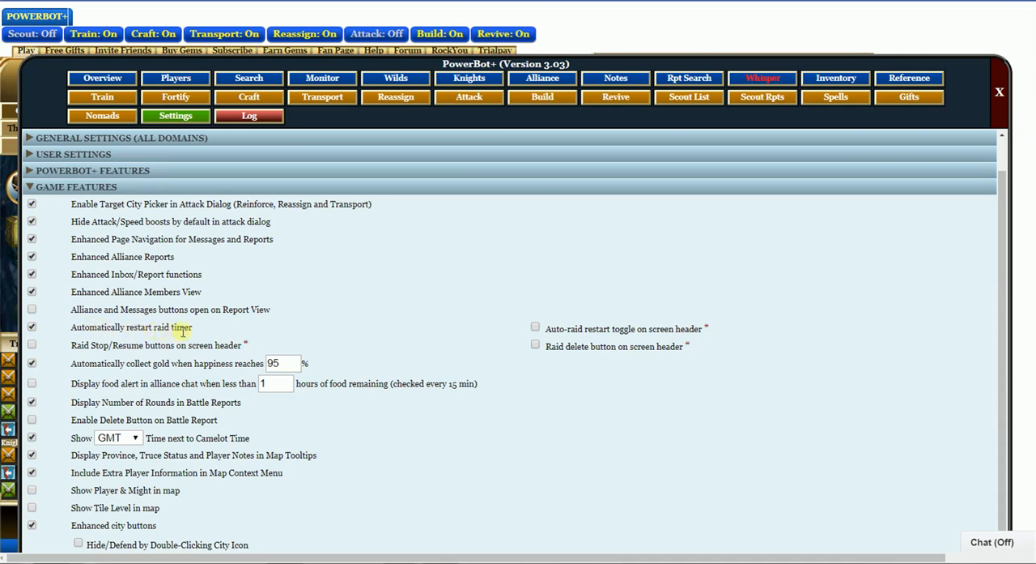
mouse_move(223, 337)
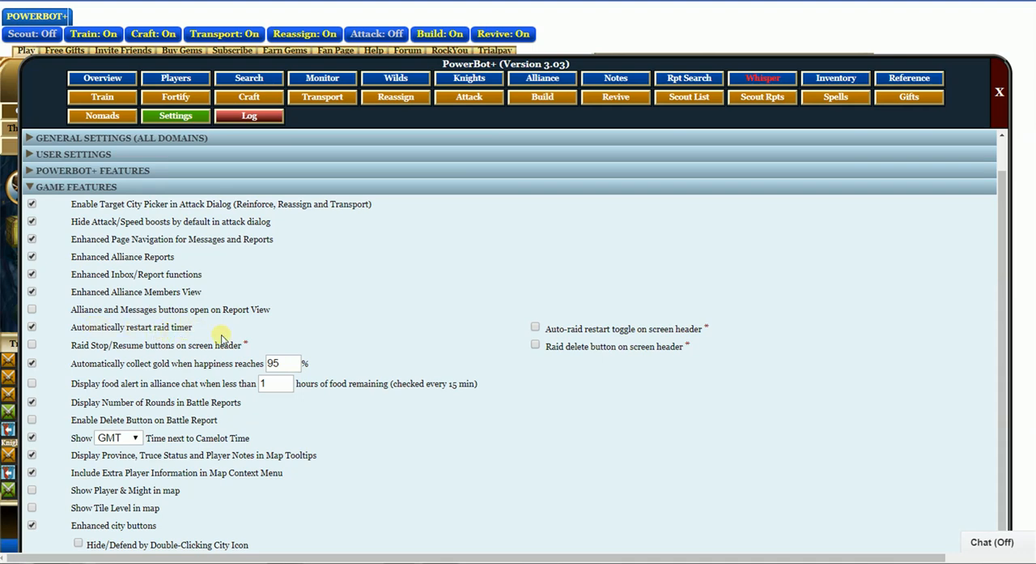
mouse_move(89, 316)
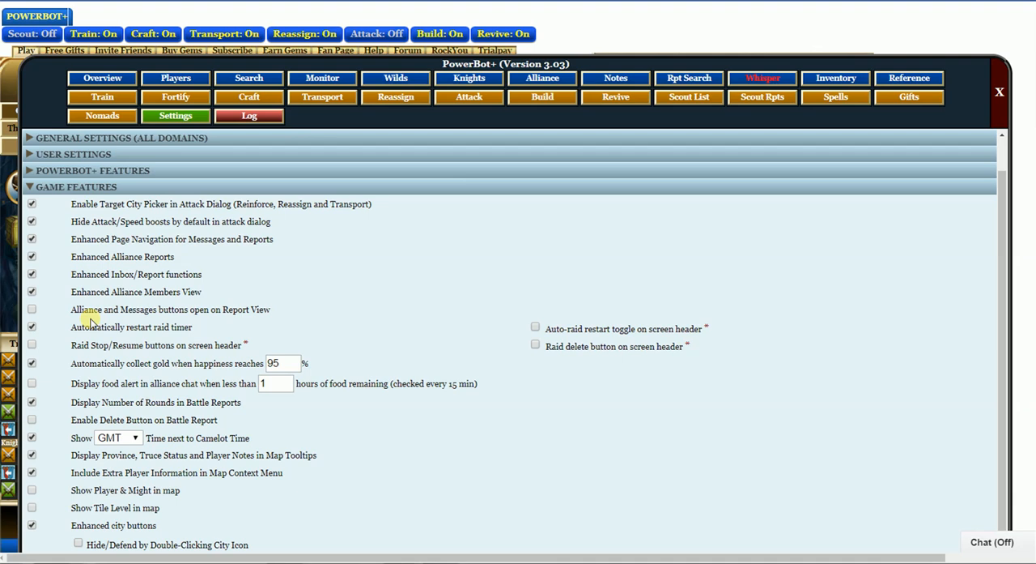
mouse_move(94, 327)
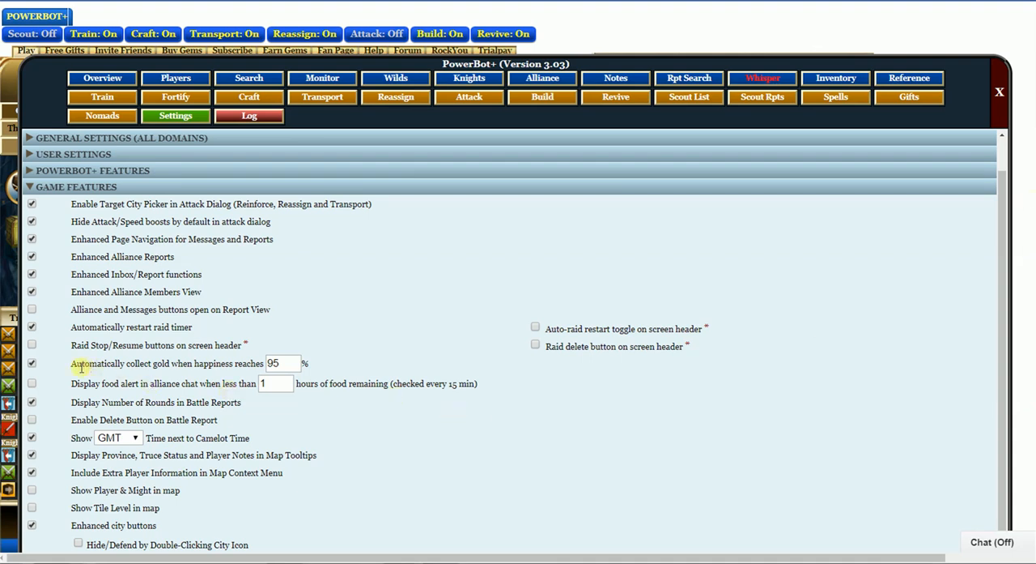
mouse_move(113, 363)
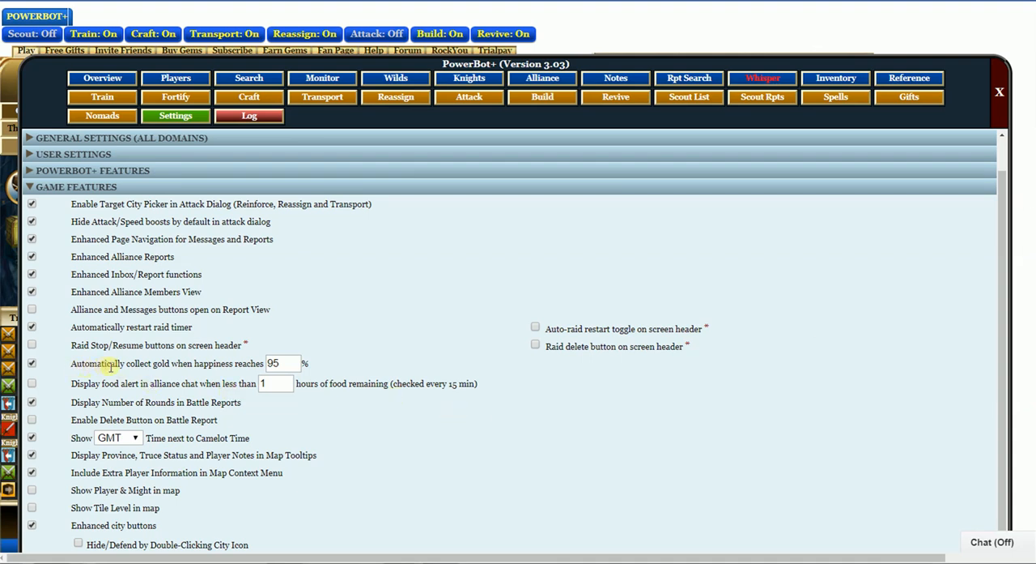
mouse_move(68, 374)
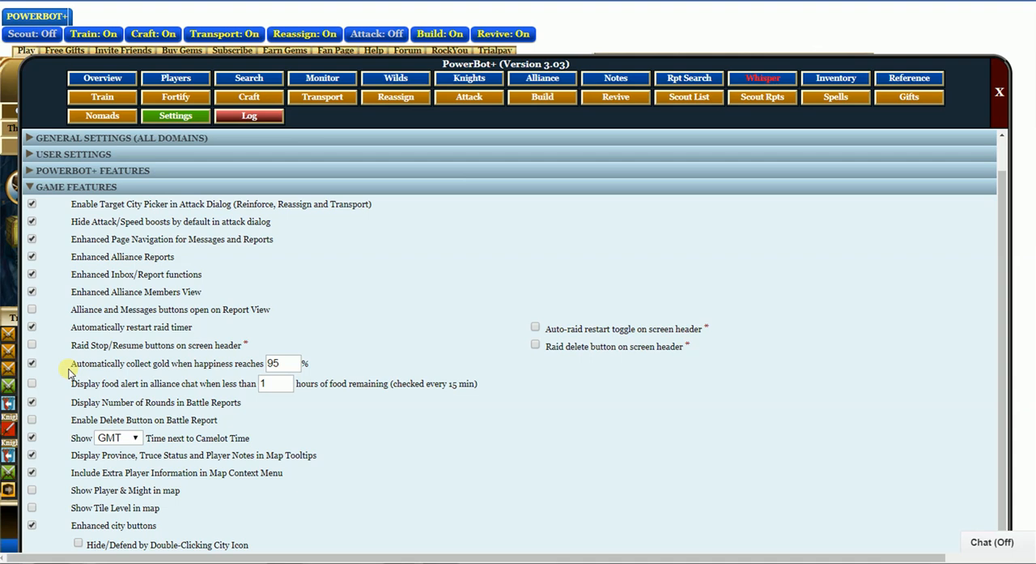
click(281, 363)
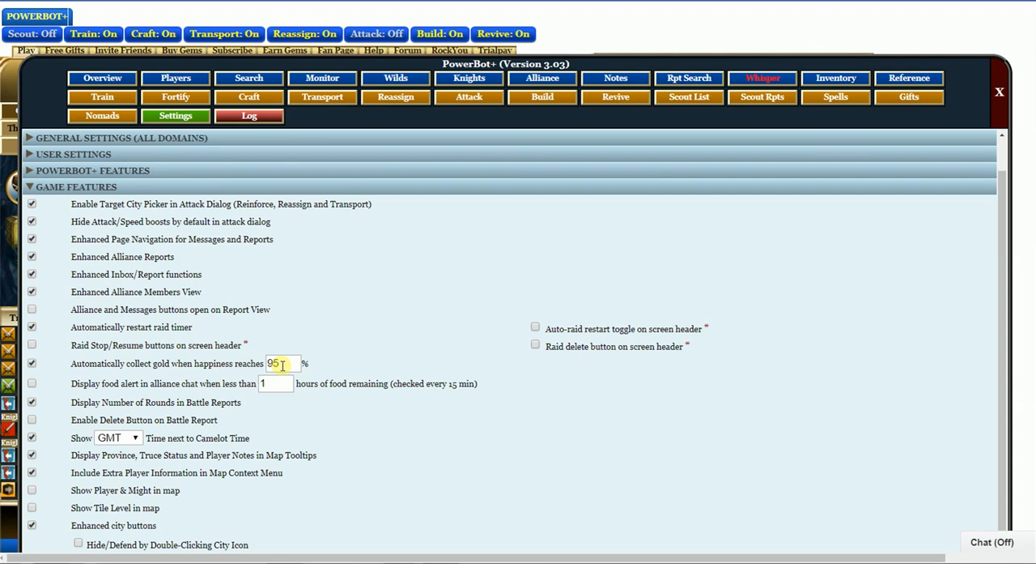
Step: Scroll through the remaining Game Features, including popup killing and daily login reward auto-accept
scroll(down, 3)
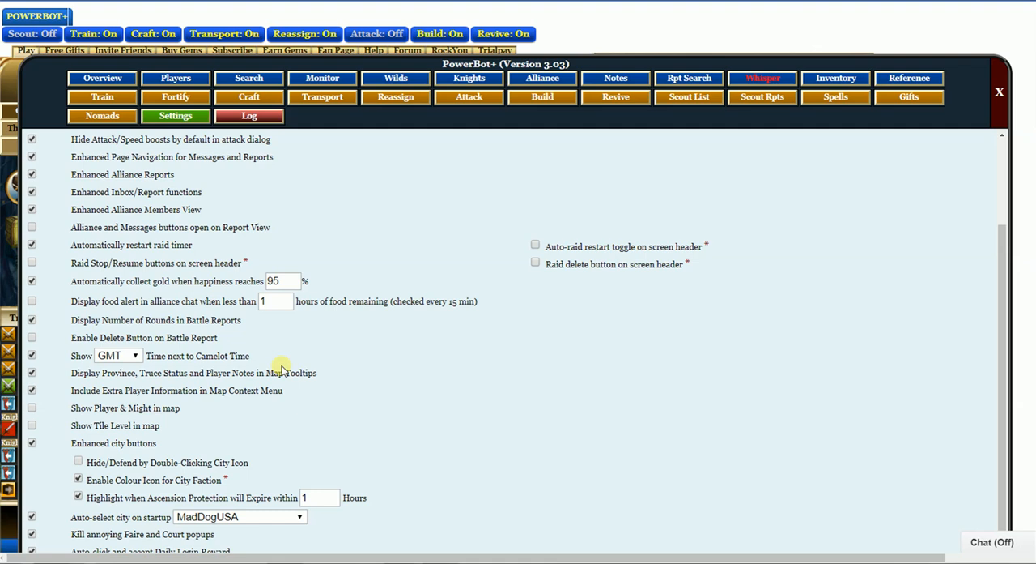
scroll(down, 3)
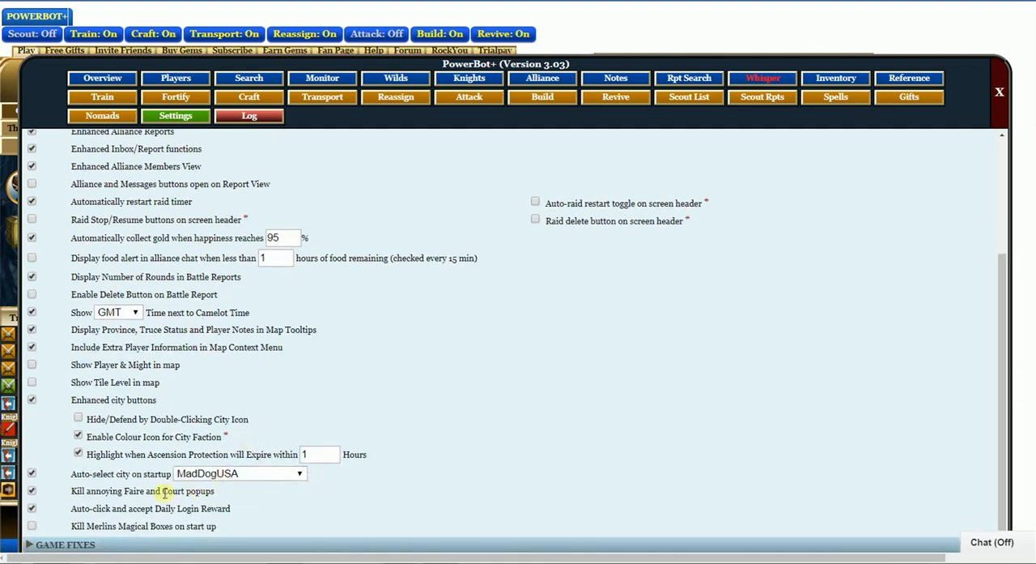
scroll(down, 3)
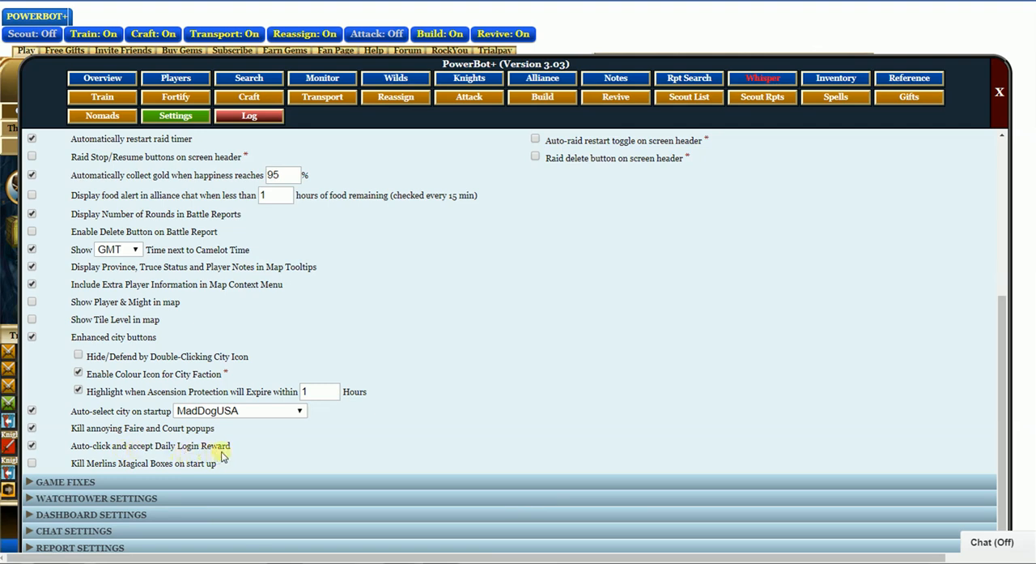
scroll(down, 3)
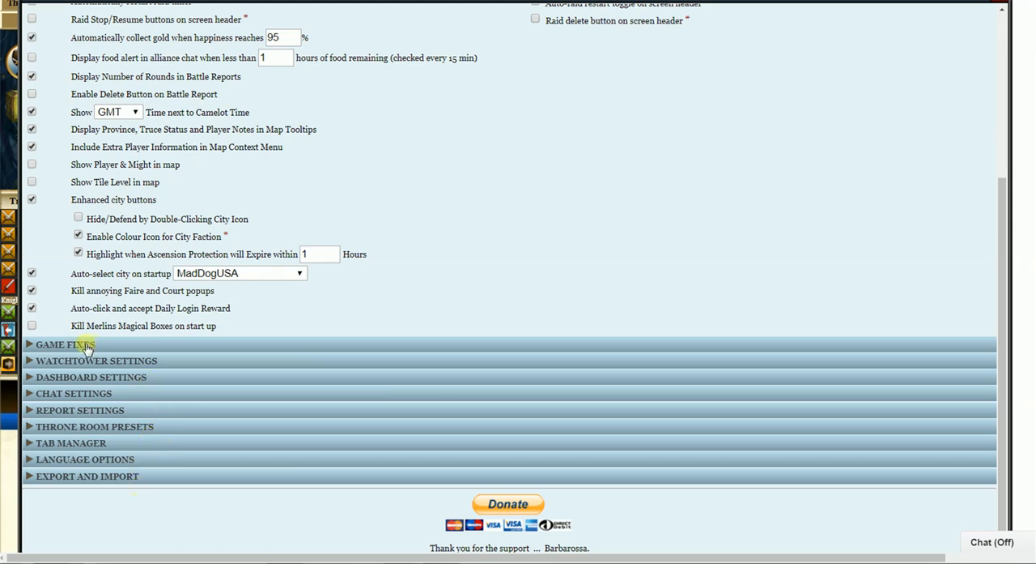
mouse_move(61, 373)
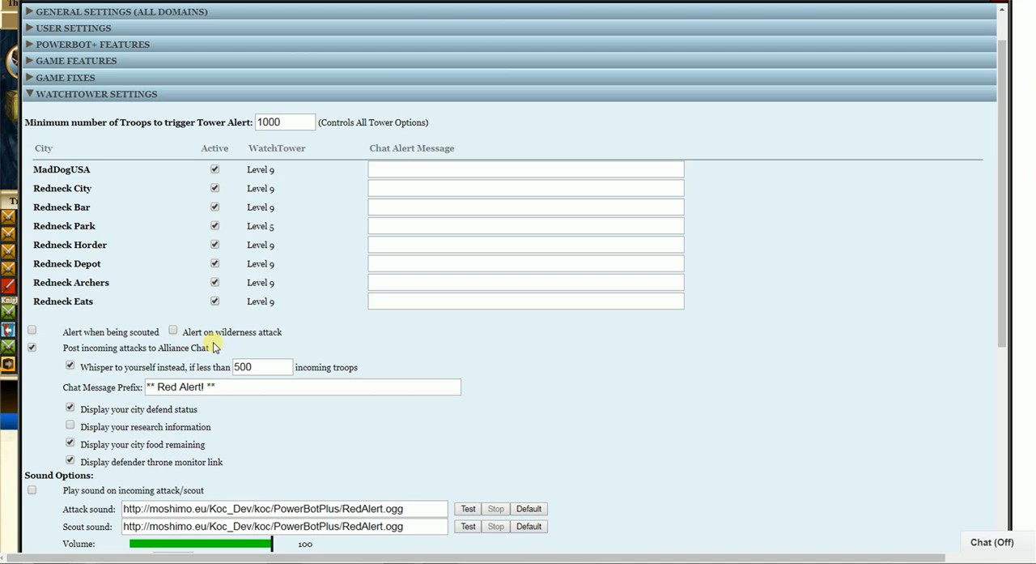
Step: Scroll past the watchtower options and expand the Chat Settings section
scroll(down, 3)
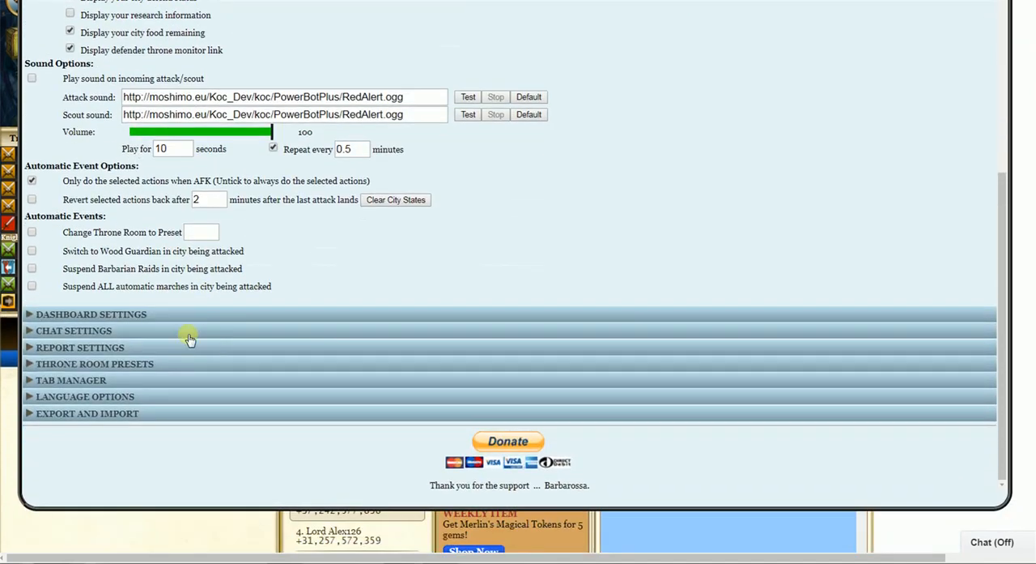
click(74, 330)
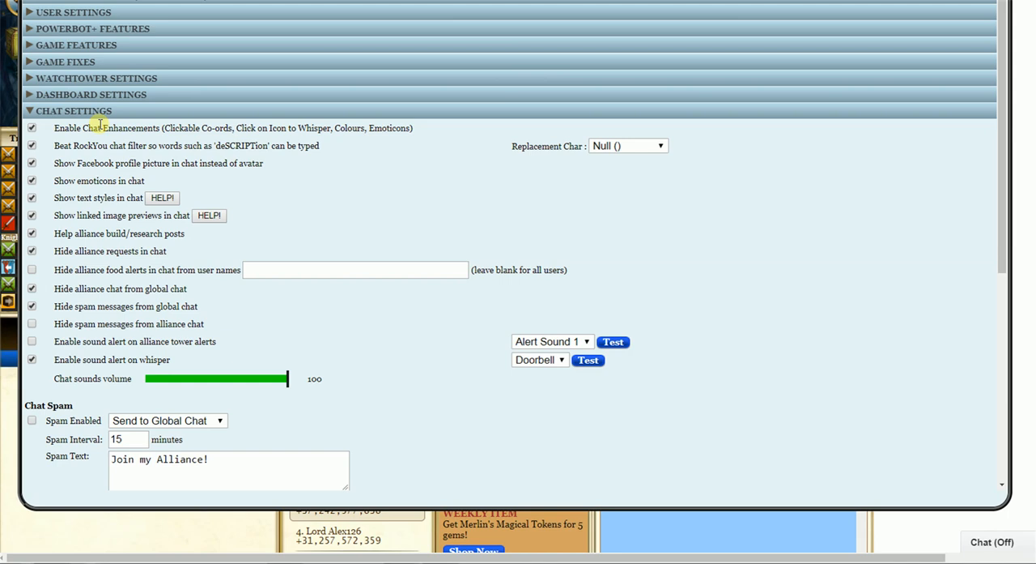
mouse_move(102, 198)
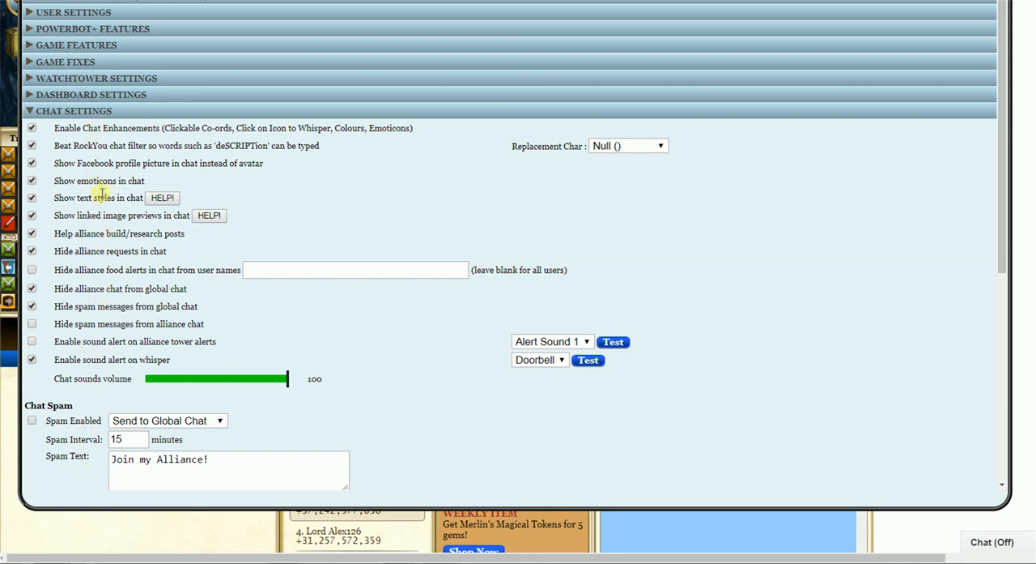
mouse_move(139, 182)
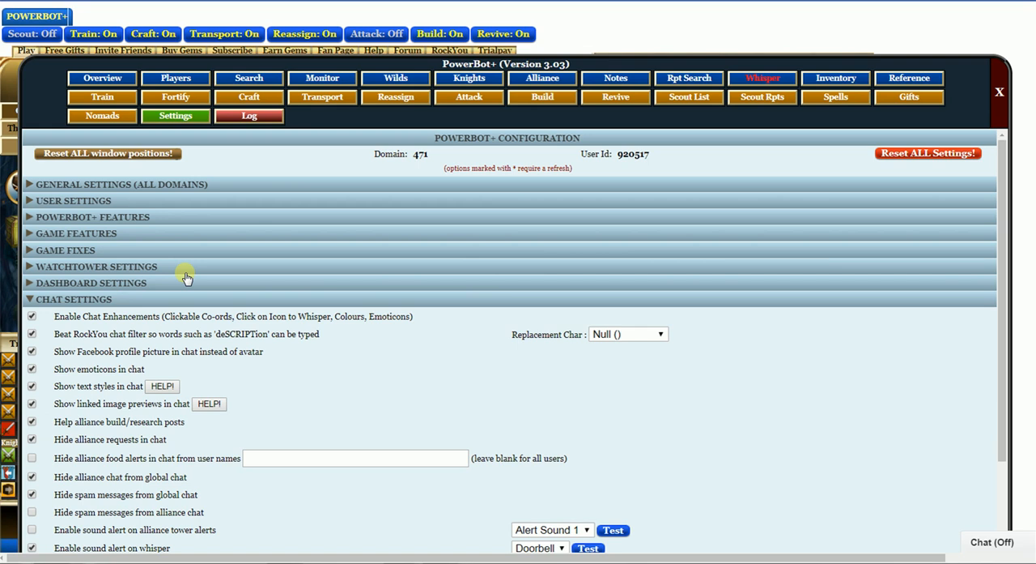
mouse_move(1001, 90)
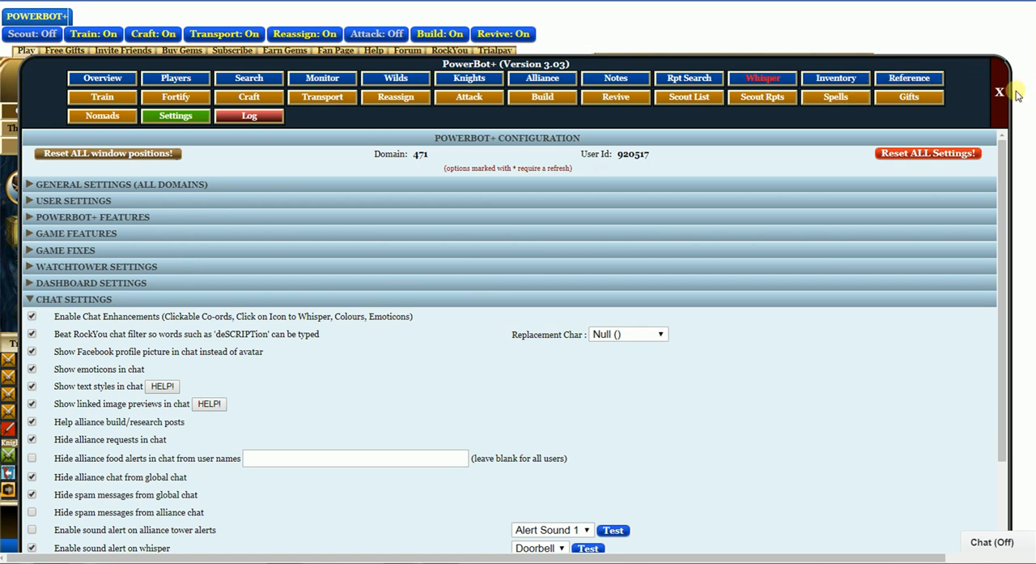
mouse_move(998, 91)
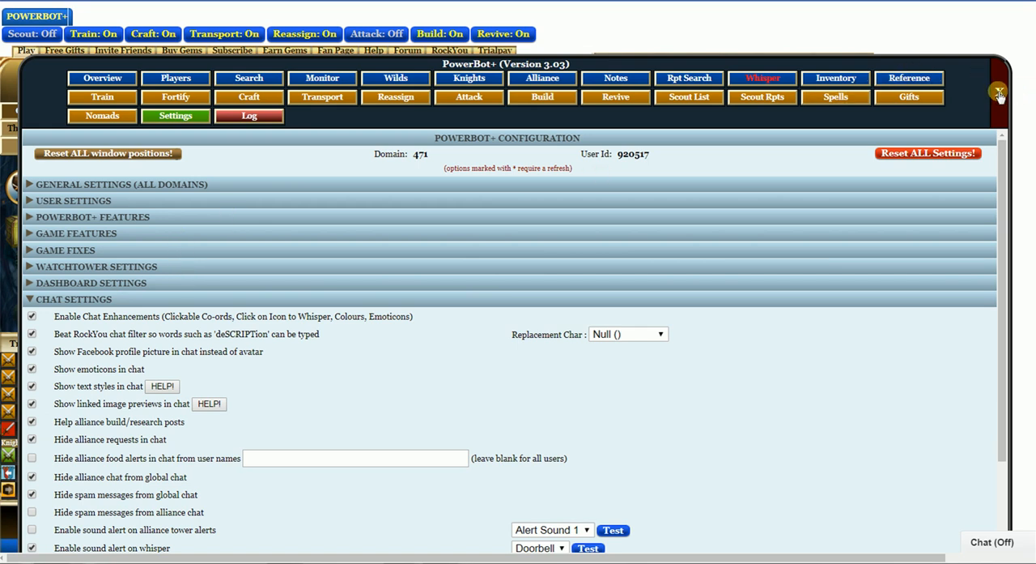